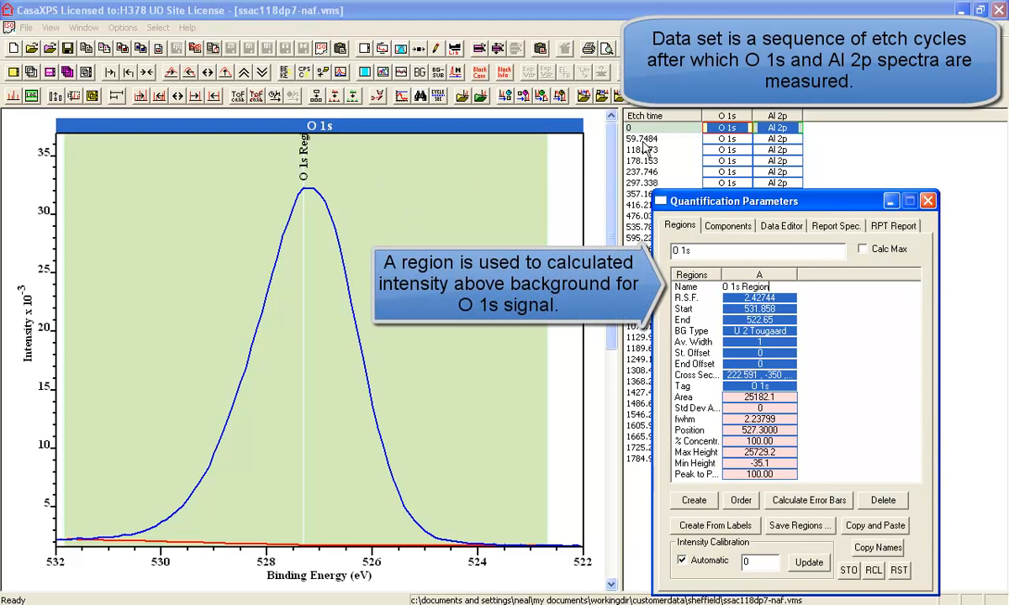
Select the Al 2p spectrum and annotate its metal, oxide and ion-beam-oxide component table on the plot.
left_click(777, 128)
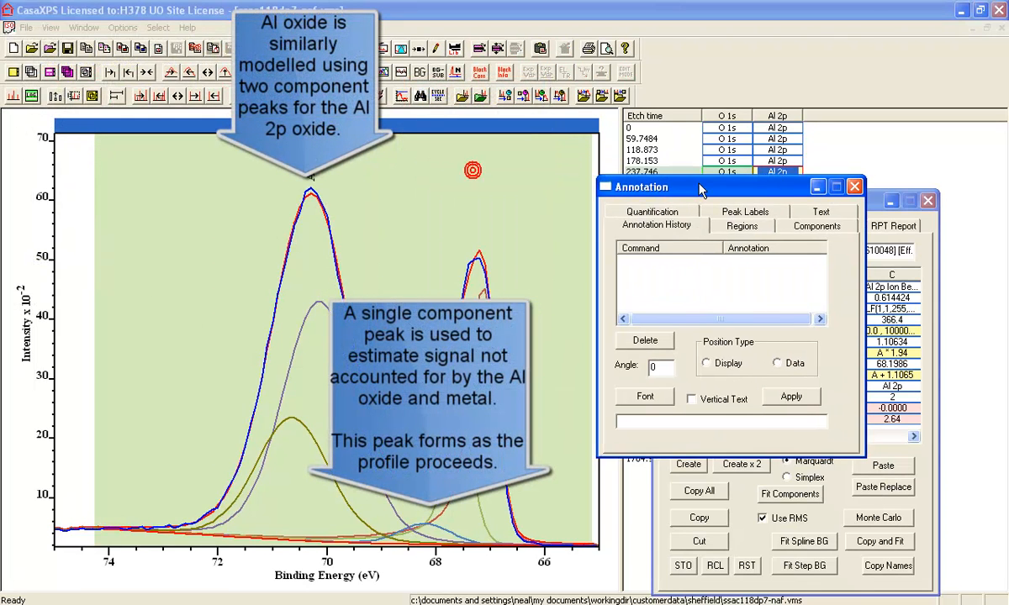
left_click(816, 225)
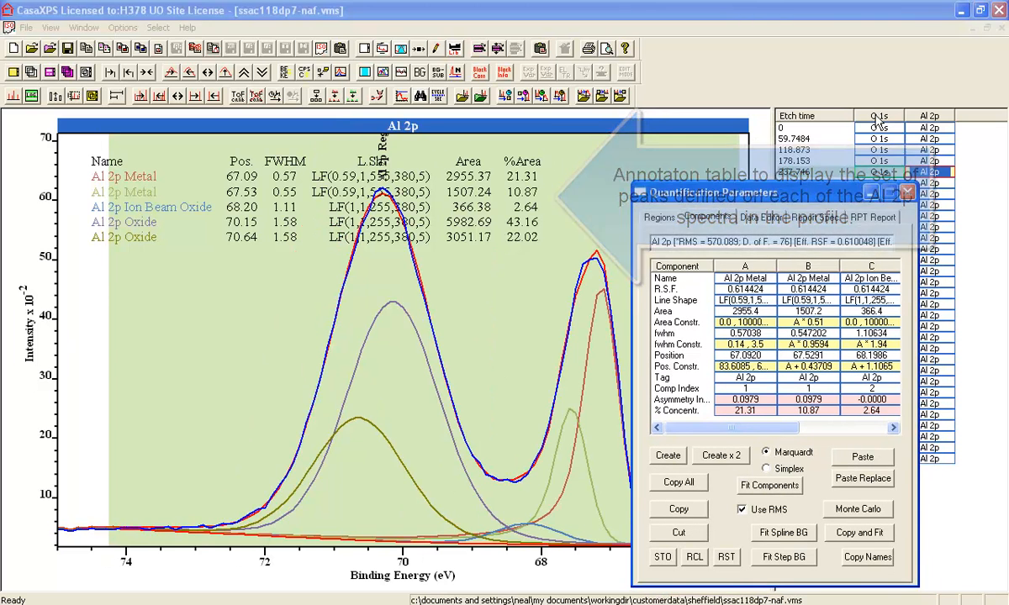
In Report Spec., choose Al 2p Oxide as divisor, Ratio All, and generate the custom report.
left_click(814, 216)
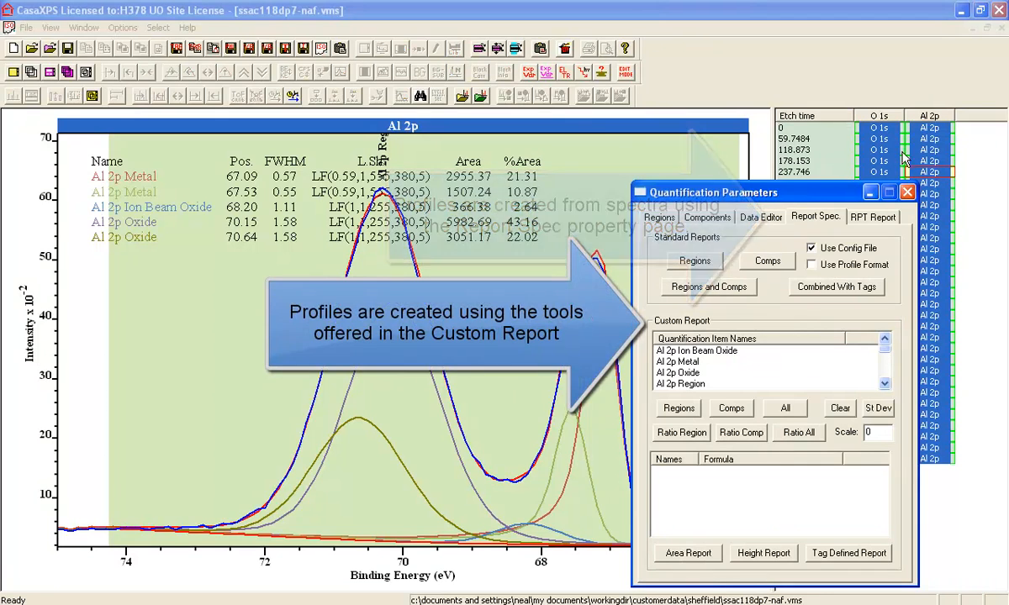
left_click(884, 384)
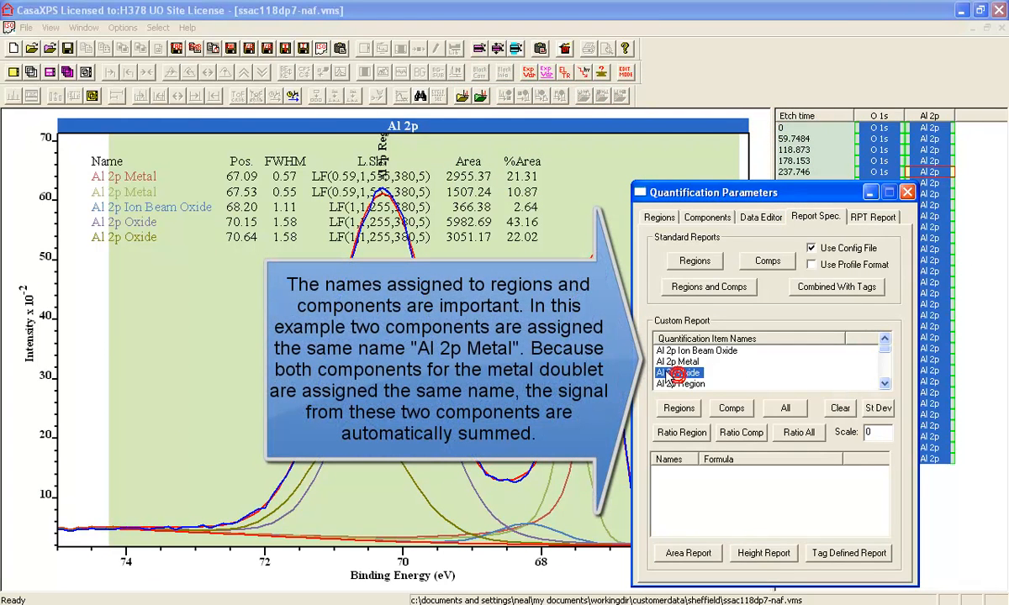
left_click(797, 432)
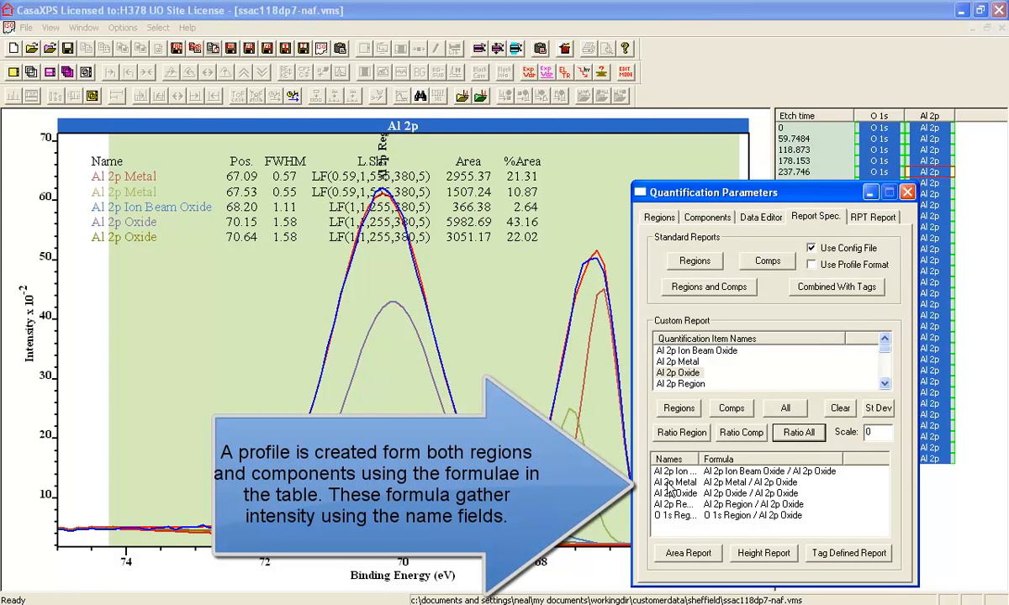
left_click(676, 505)
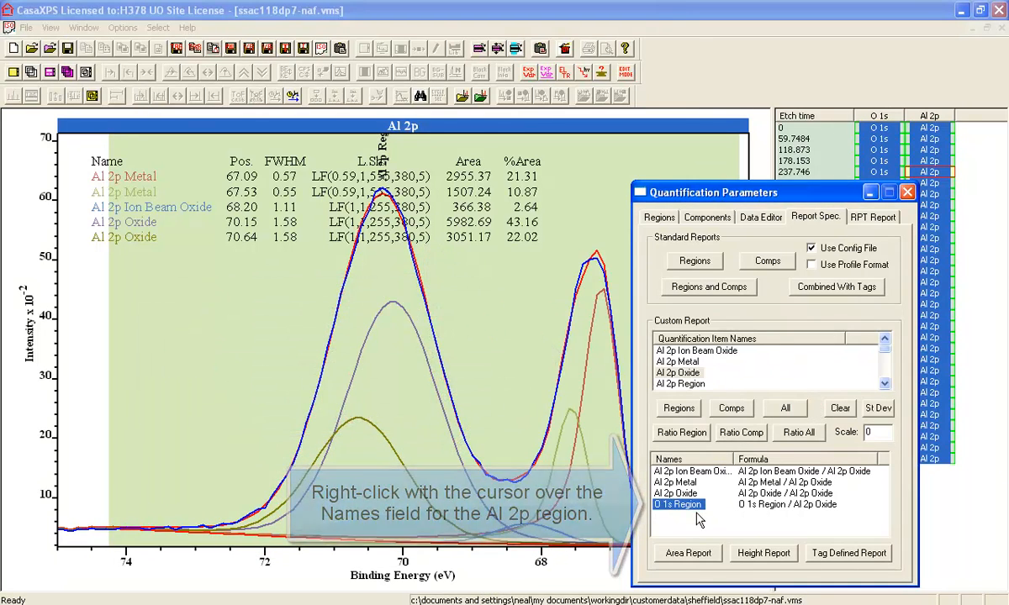
left_click(686, 553)
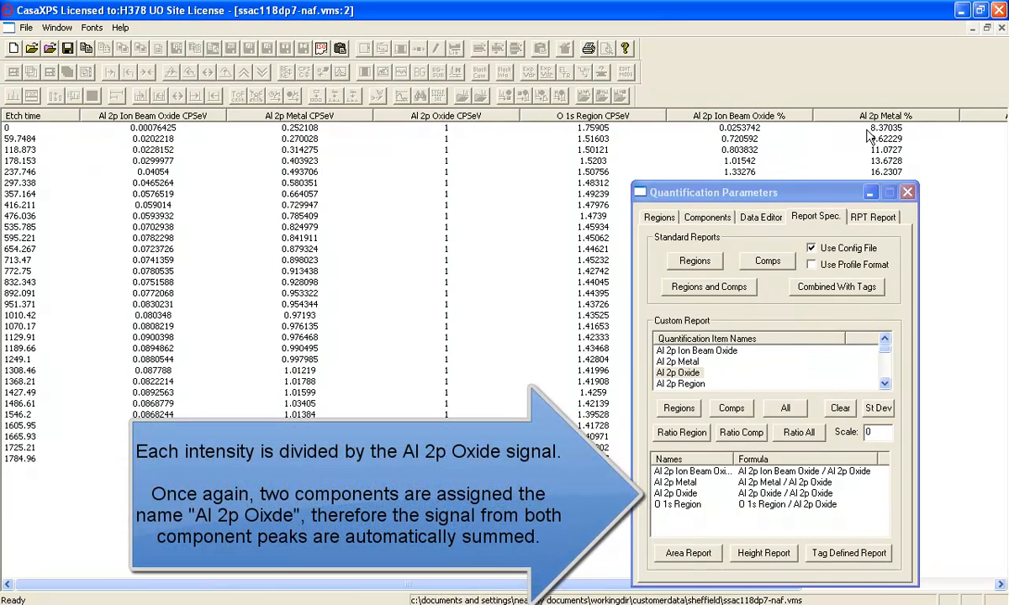
mouse_move(612, 141)
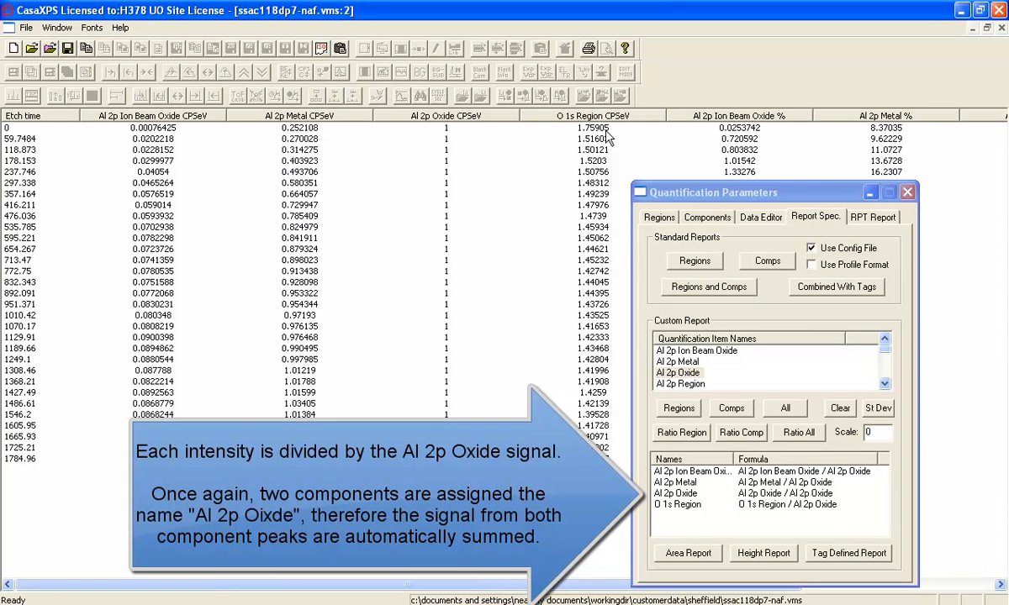
Bring up the ratio report's File options to export its columns.
left_click(27, 27)
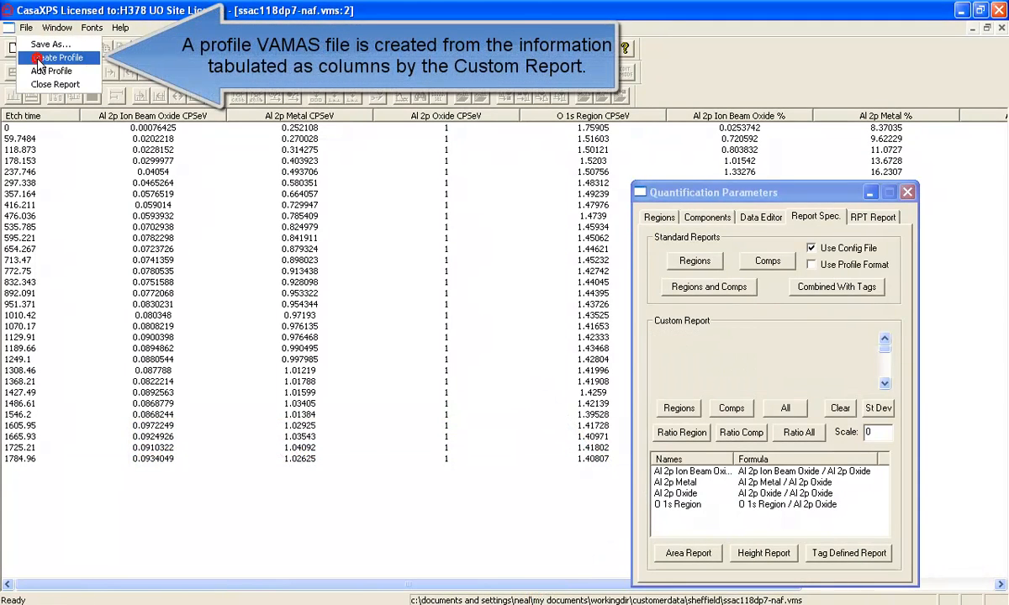
Create the profile from the report columns and enable Draw Points markers on each trace.
left_click(54, 57)
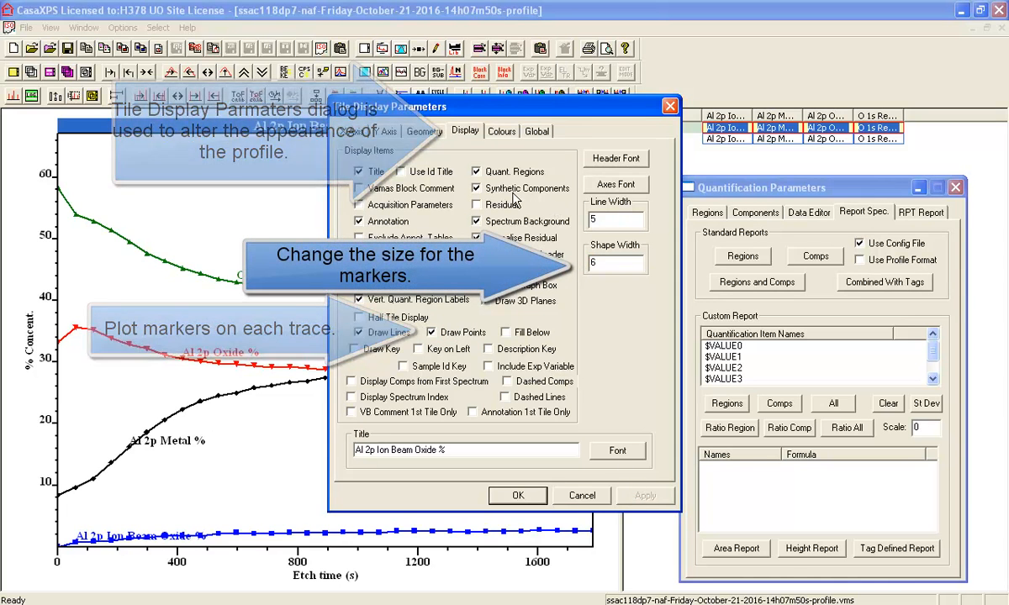
left_click(354, 348)
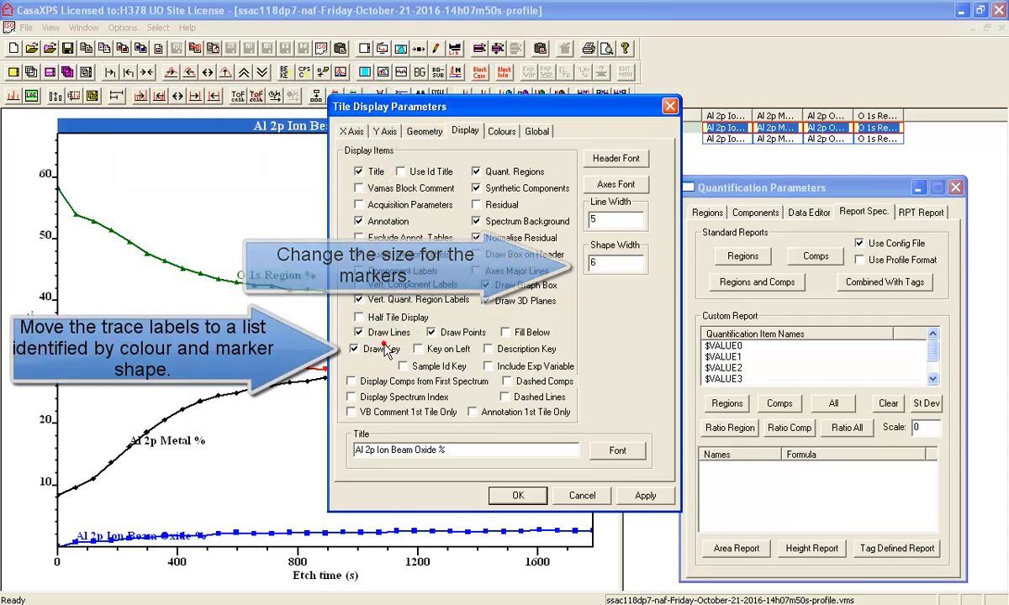